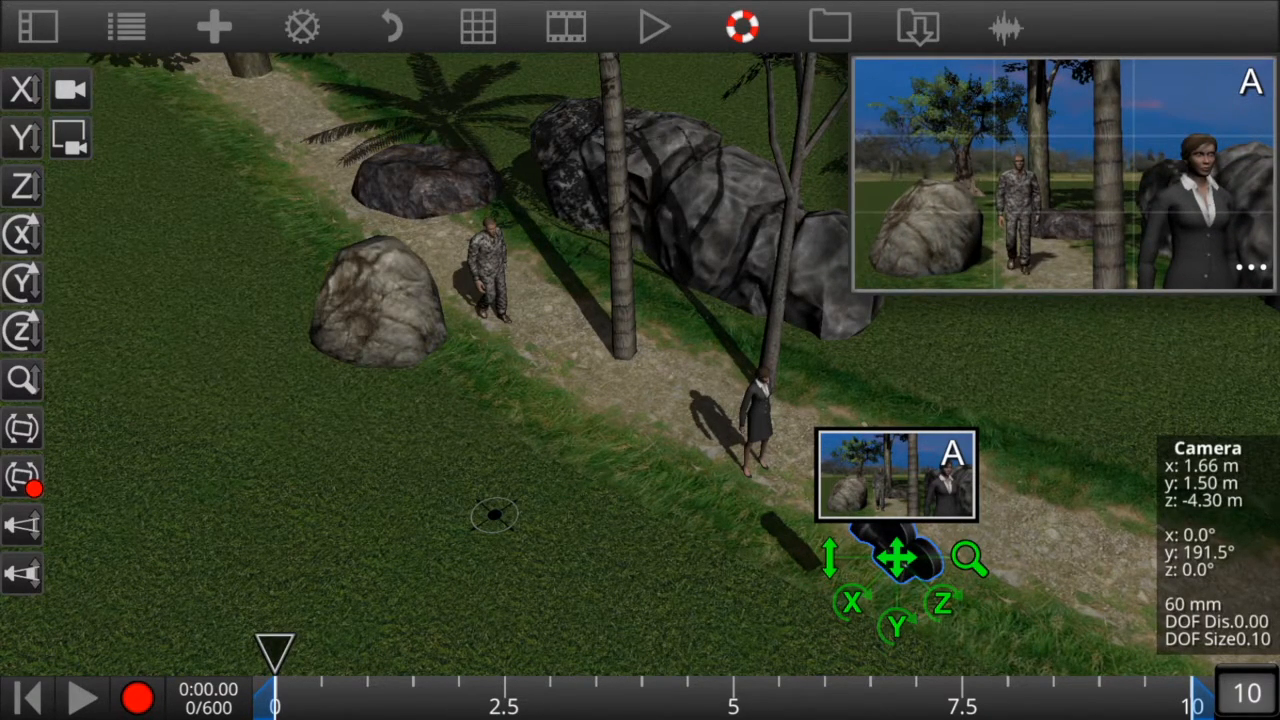
# - Add camera B and set it on the grass to the left of camera A
pyautogui.click(896, 556)
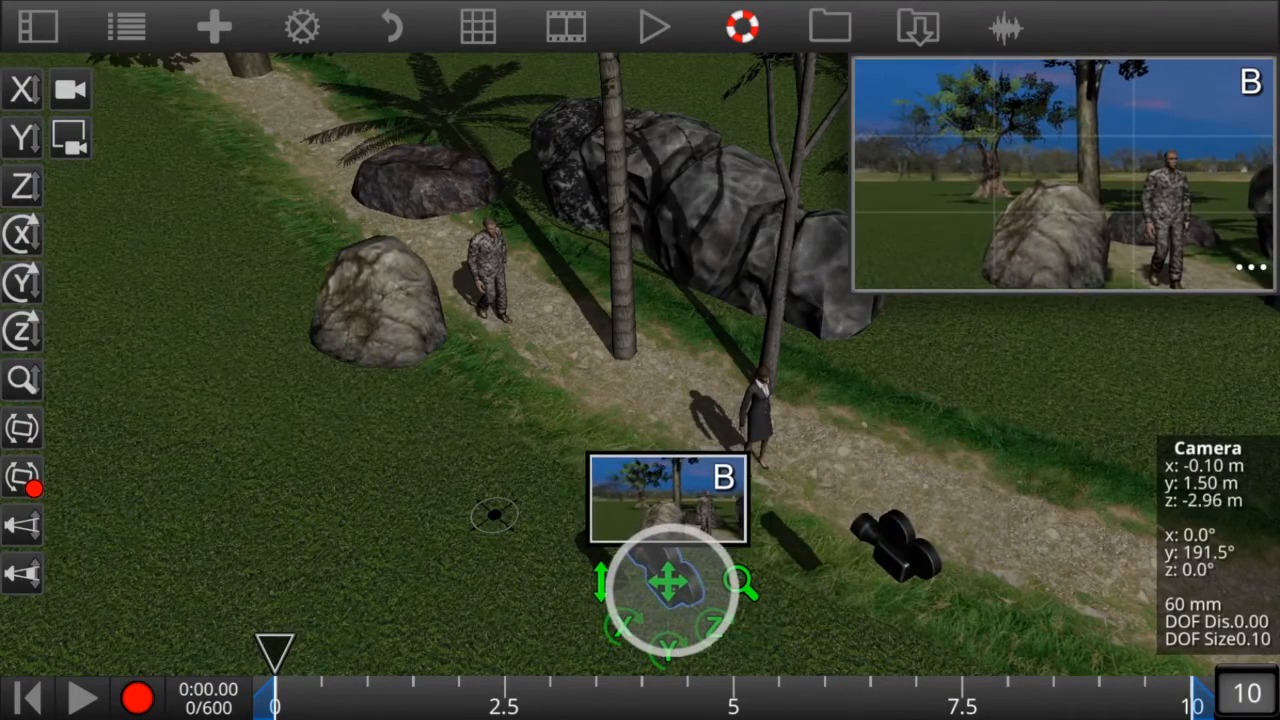
pyautogui.moveTo(670, 584); pyautogui.dragTo(604, 550)
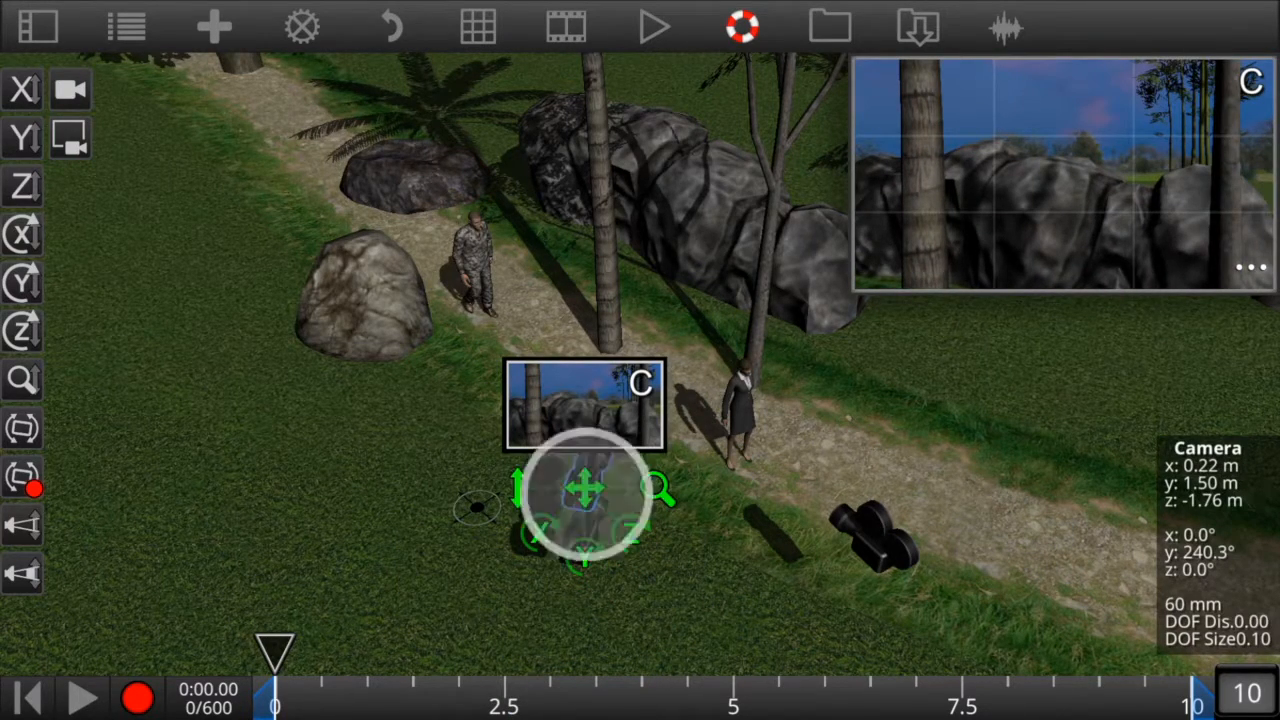
# - Place camera C near the path, turned toward the rock formation behind the palms
pyautogui.moveTo(584, 490); pyautogui.dragTo(344, 420)
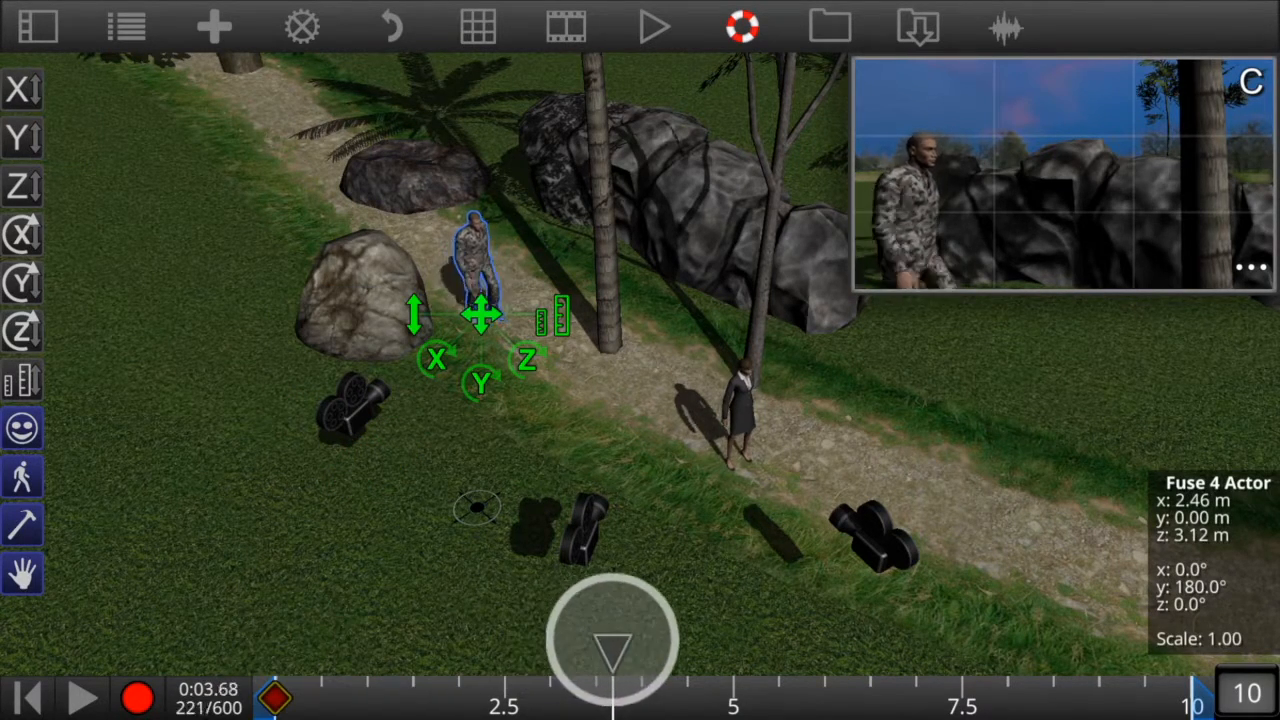
# - Keyframe the soldier's walk along the path from the small rock toward the palm tree
pyautogui.moveTo(484, 316); pyautogui.dragTo(624, 390)
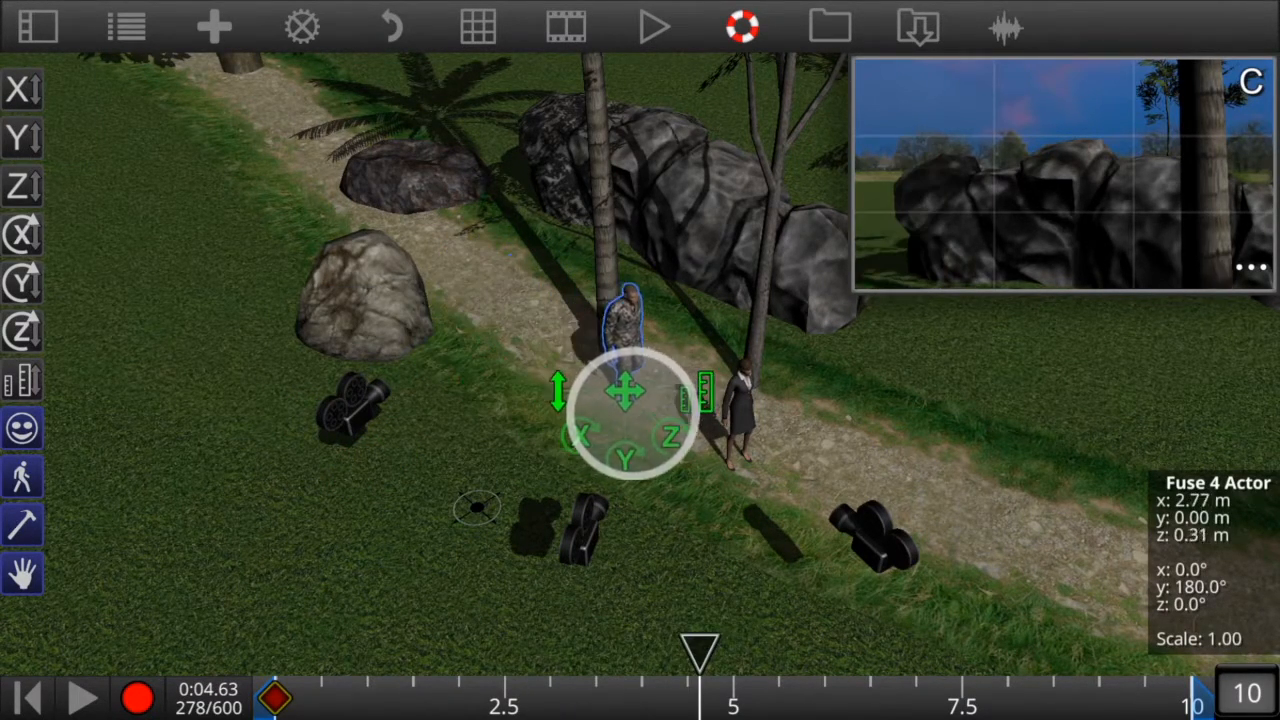
pyautogui.moveTo(624, 390); pyautogui.dragTo(684, 476)
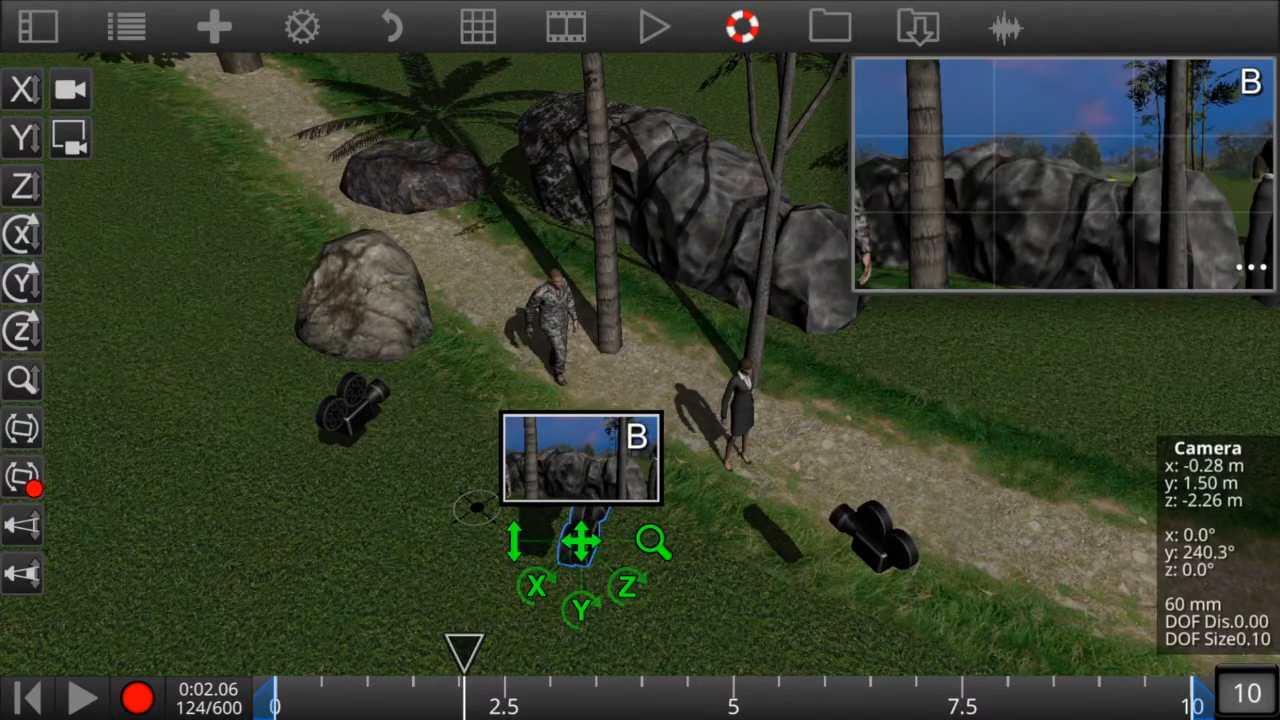
# - Open camera B's radial action menu and choose the Cut option
pyautogui.rightClick(580, 540)
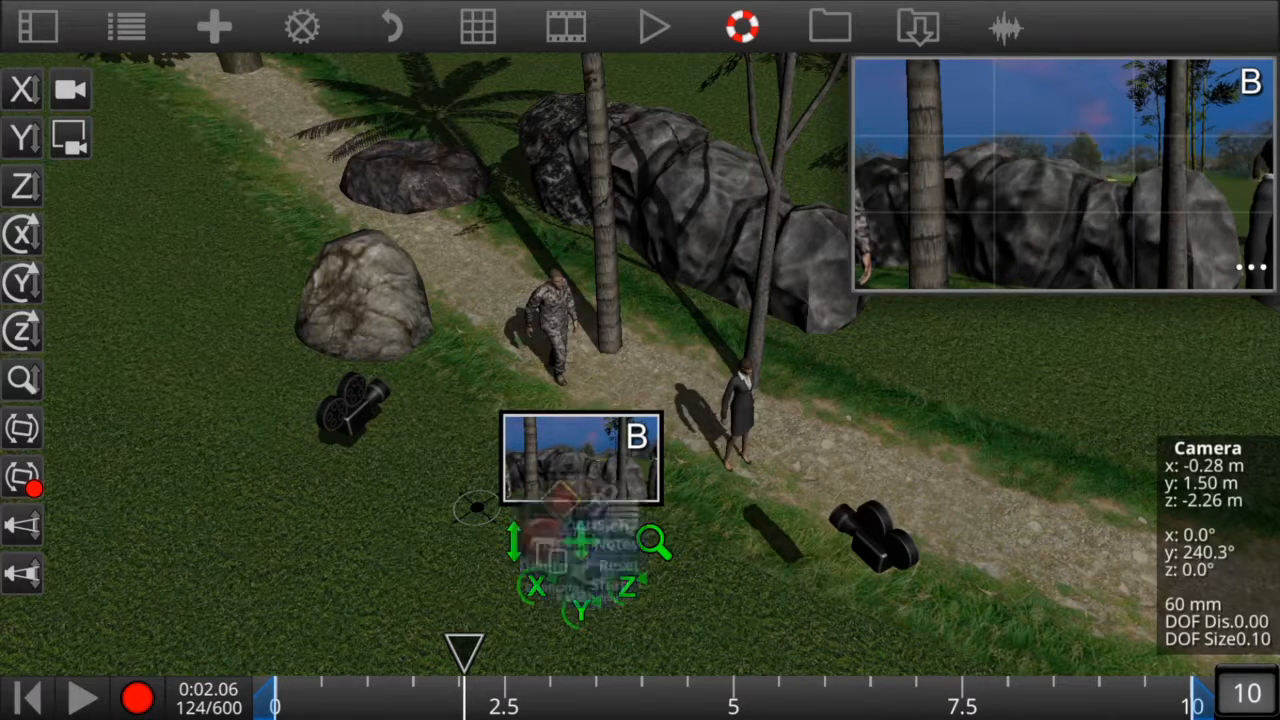
pyautogui.click(580, 460)
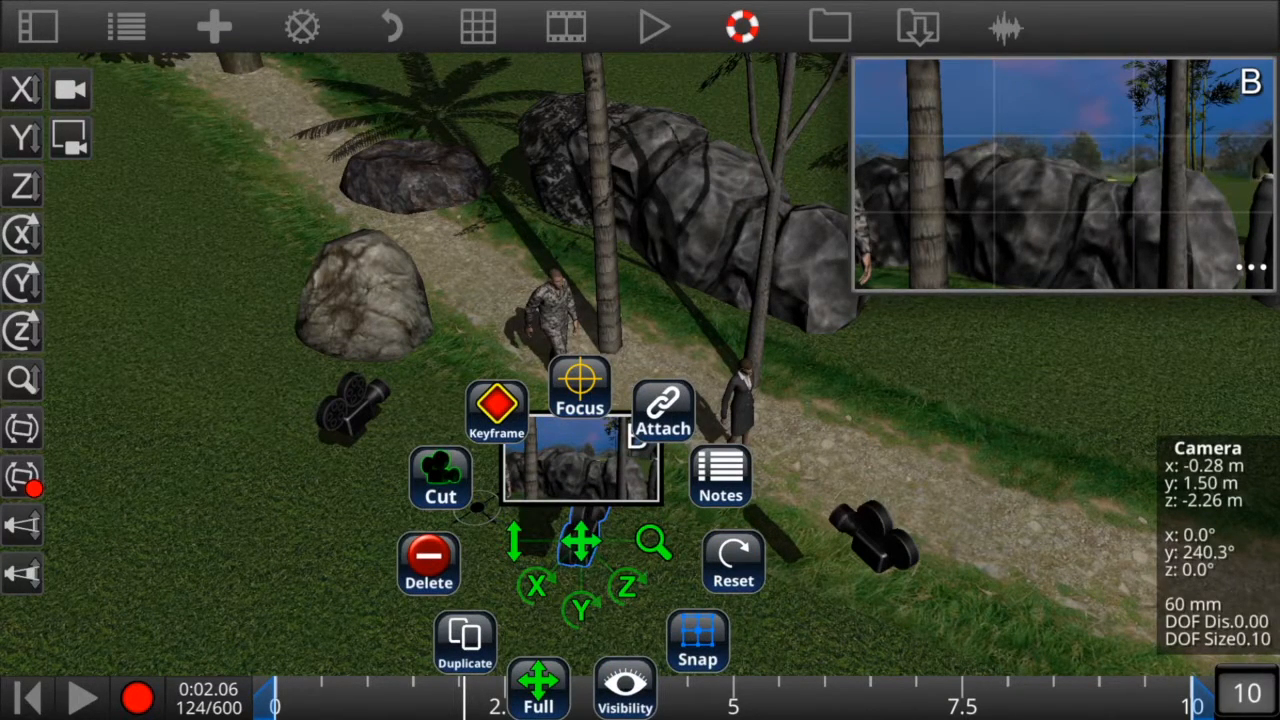